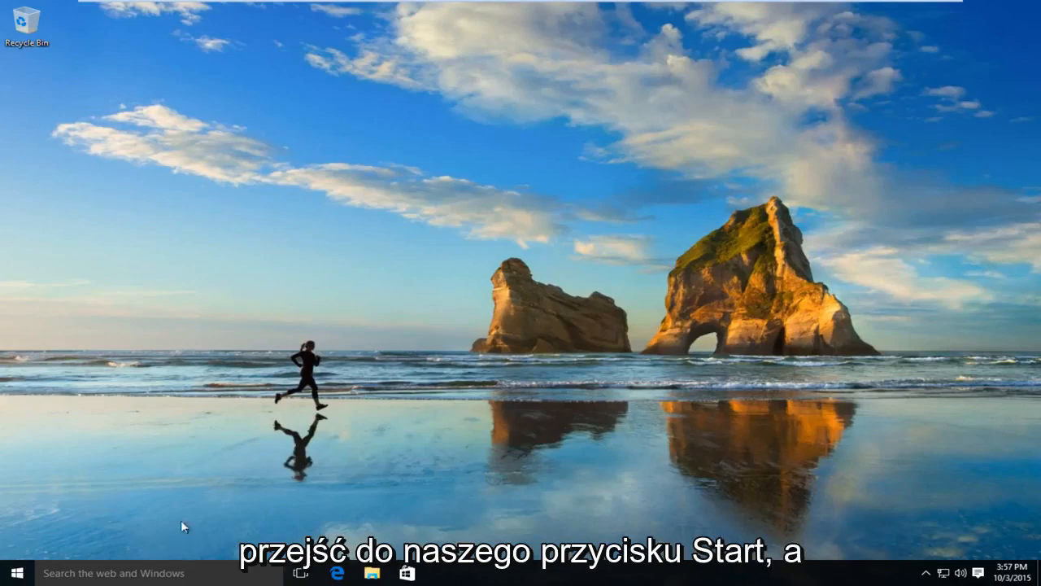
Search the Start menu for 'con' so Control Panel appears as best match
click(13, 573)
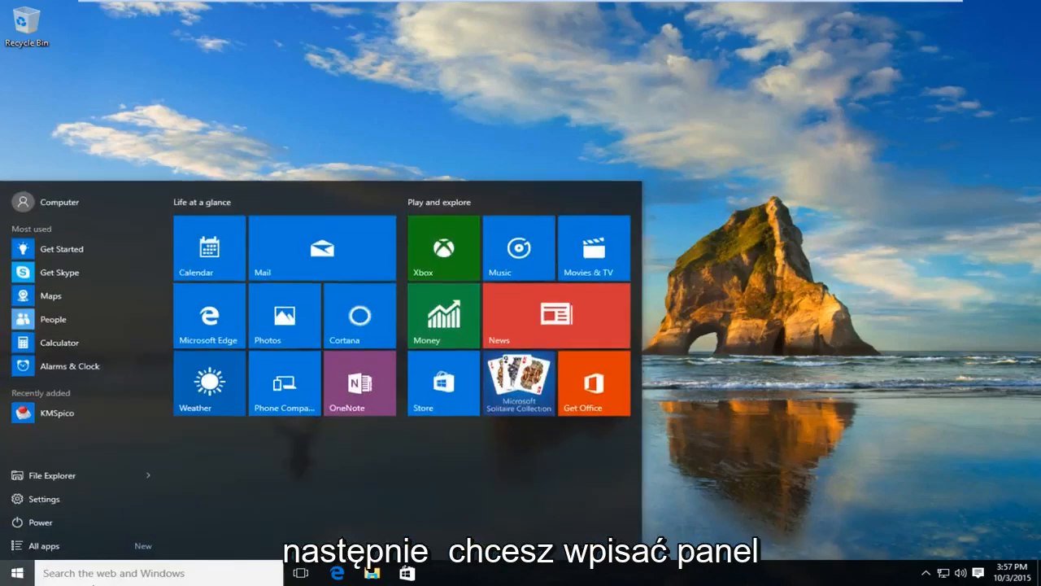
text(control panel)
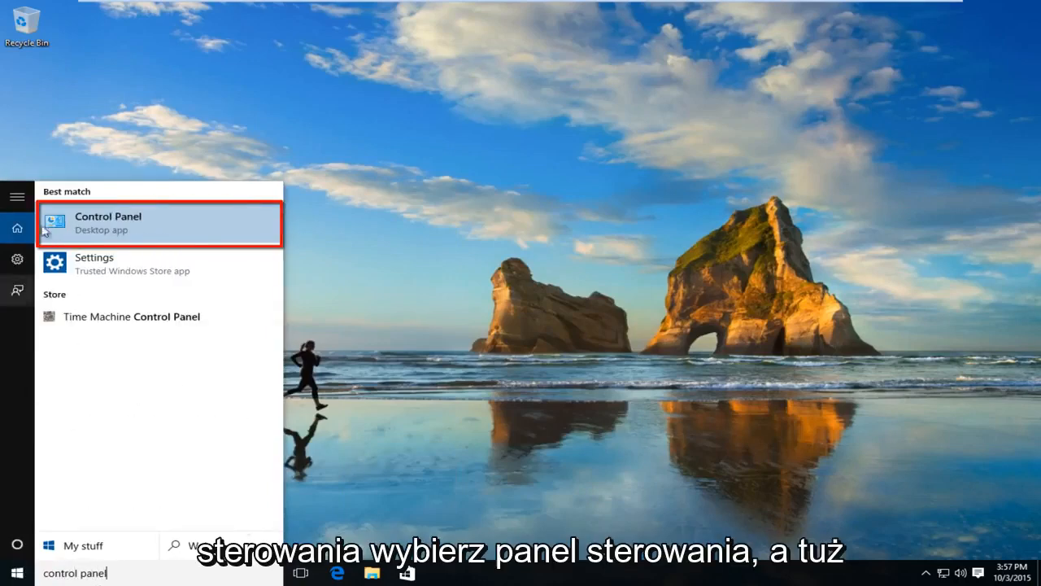
mouse_move(112, 235)
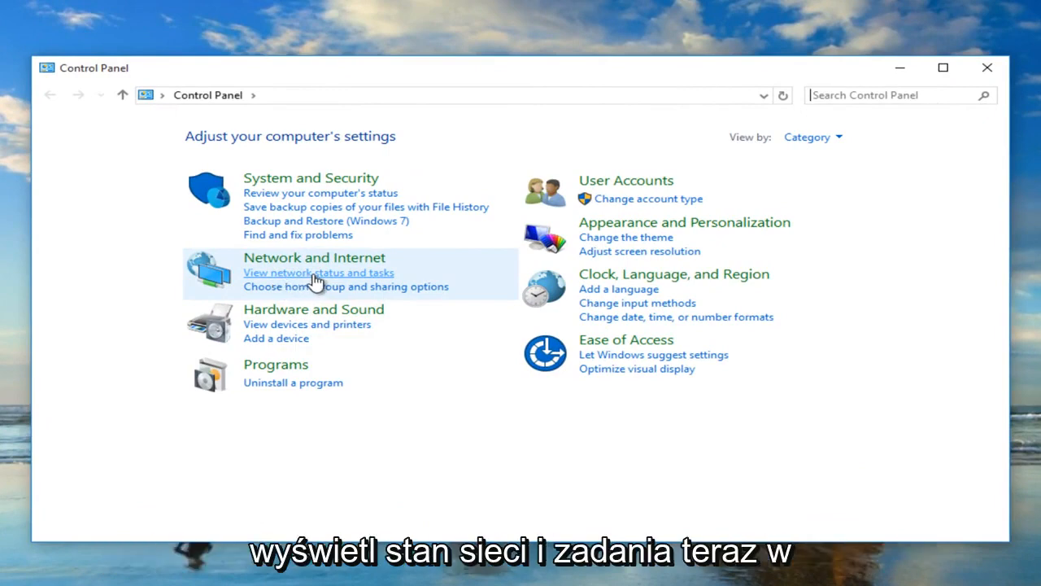
Reach Advanced sharing settings via Network and Sharing Center
click(318, 274)
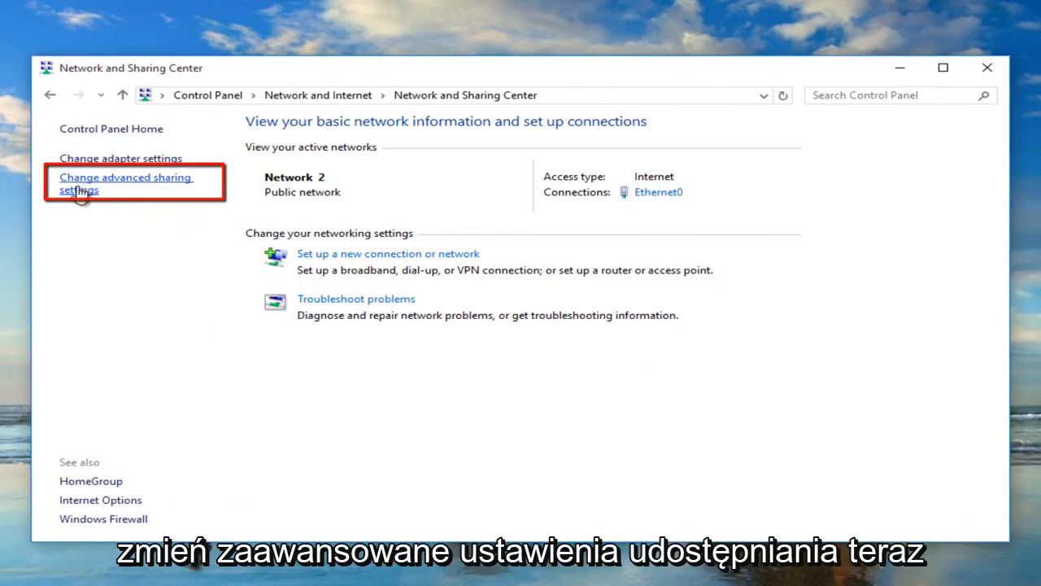
click(126, 182)
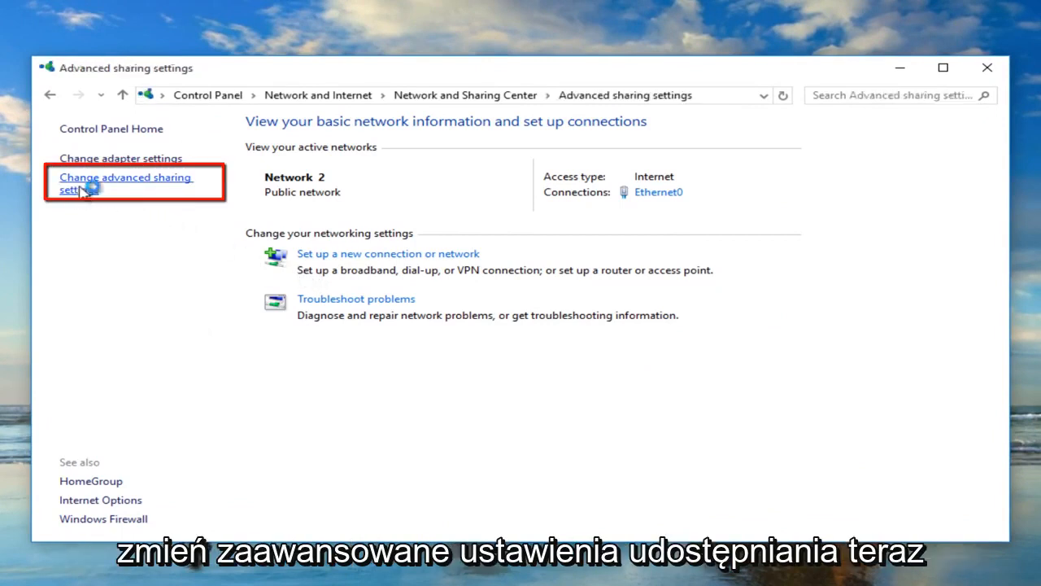
click(124, 183)
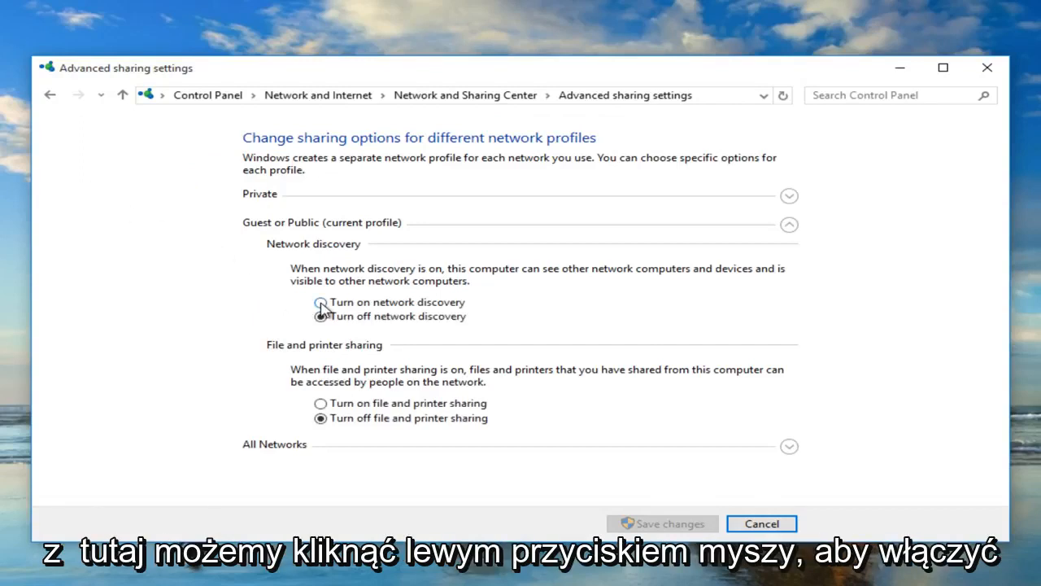
Enable network discovery and file and printer sharing for Guest or Public, then save changes
click(321, 301)
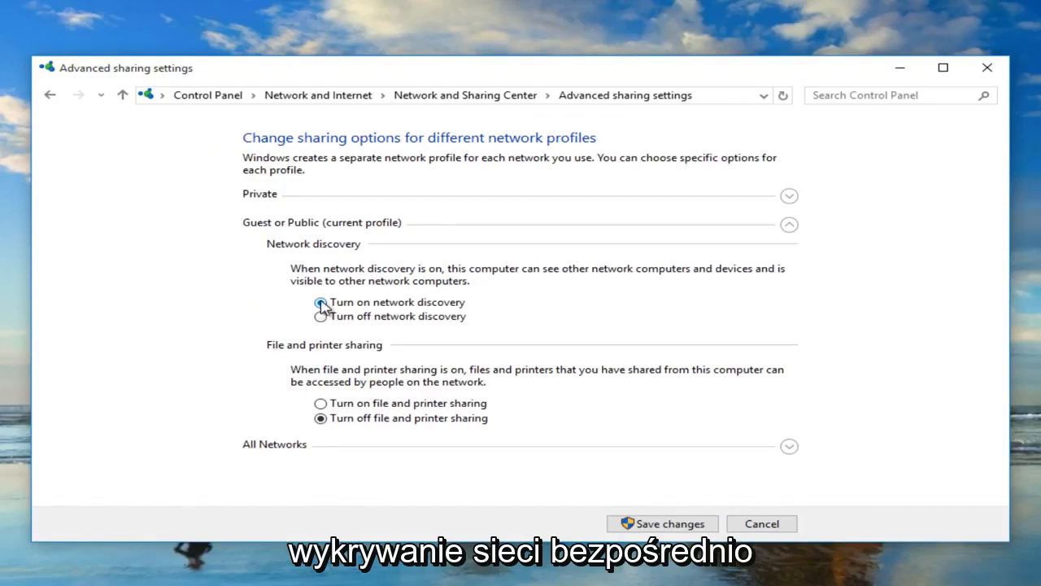
click(320, 301)
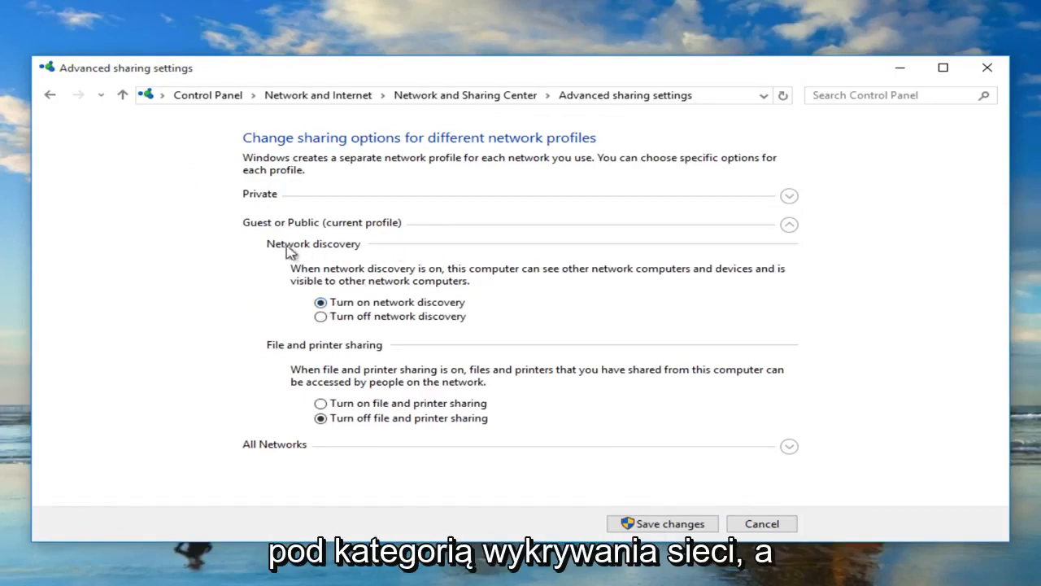
click(321, 301)
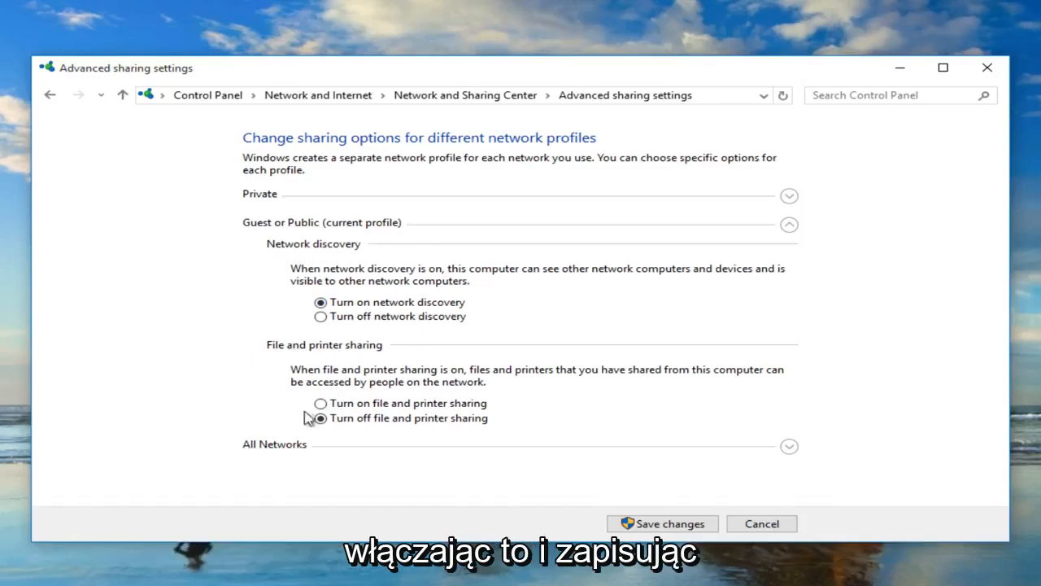
click(319, 403)
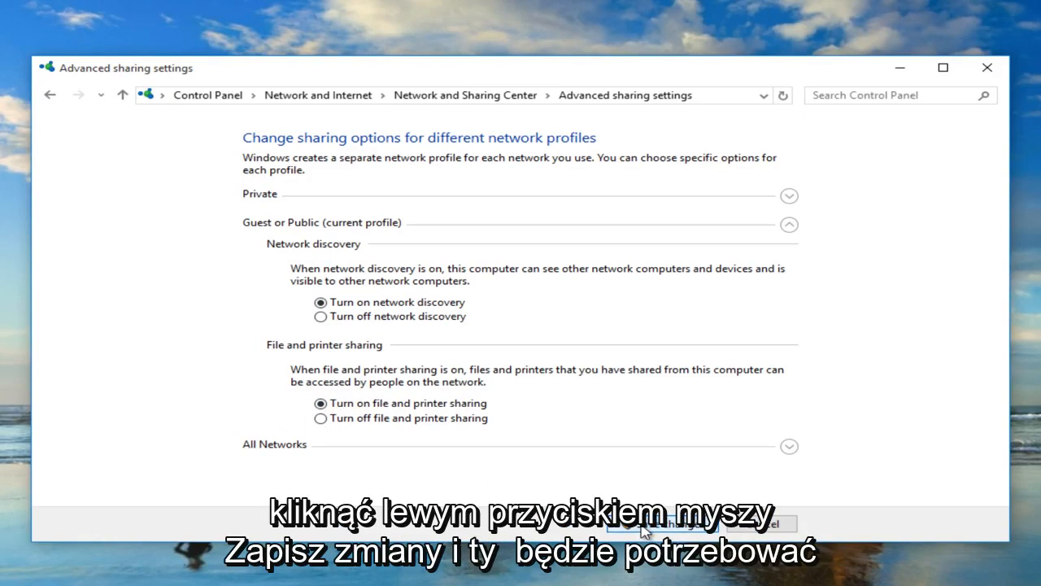
click(664, 524)
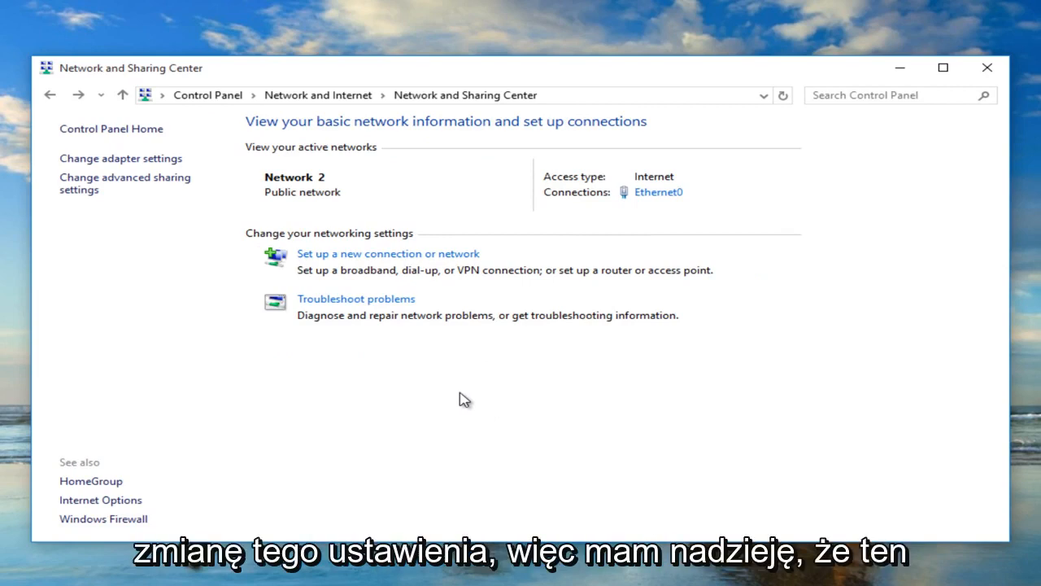
mouse_move(423, 336)
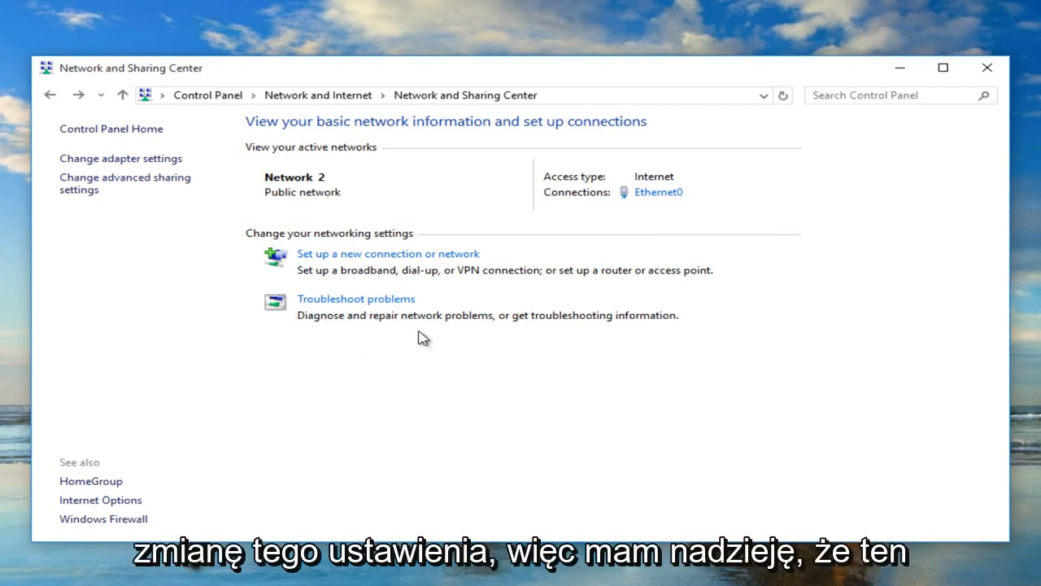